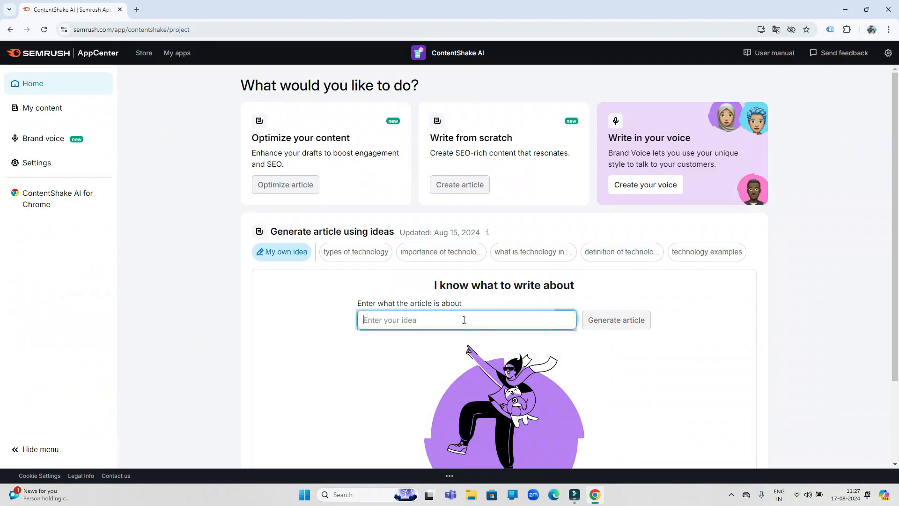
- Enter the idea 'How Ai is Contributing in our economy' and generate an article
{"action": "type", "text": "How"}
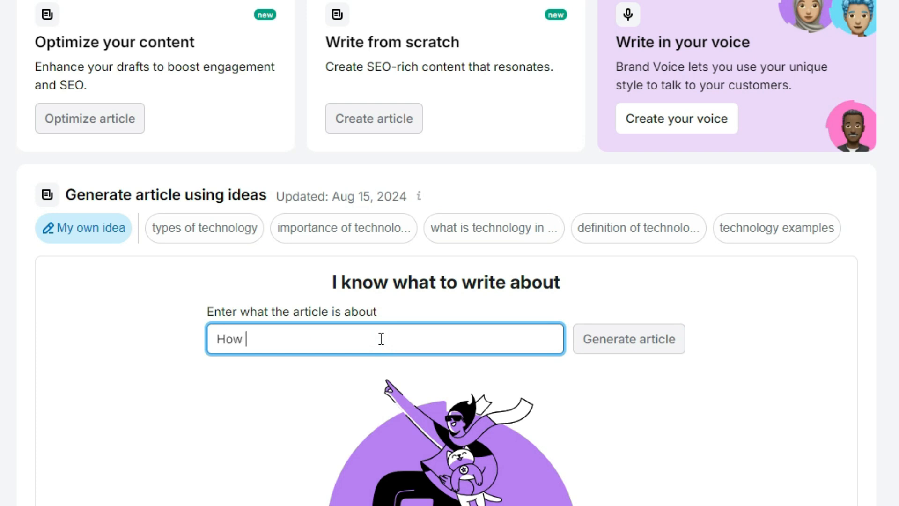
{"action": "type", "text": "Ai is"}
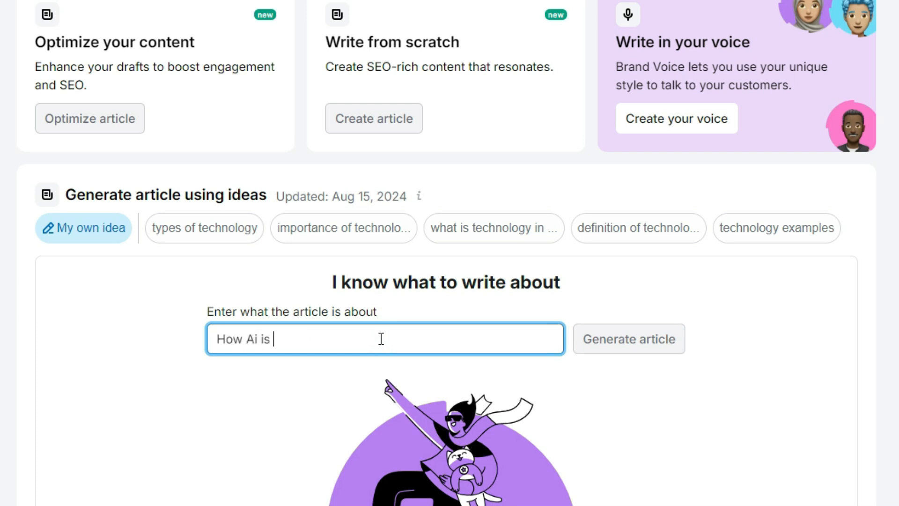
{"action": "type", "text": "Contributing in our economy"}
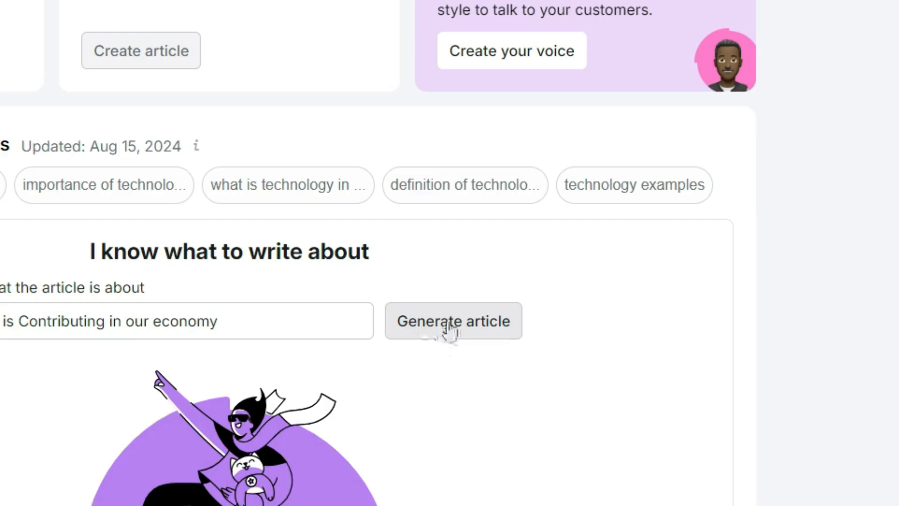
{"action": "left_click", "coordinate": [452, 320]}
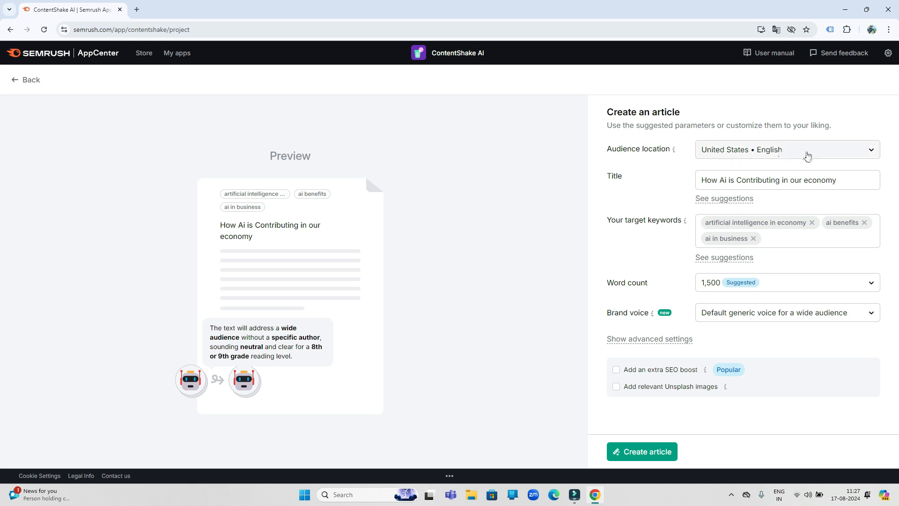
- Create a 2,000-word article with extra SEO boost and relevant Unsplash images
{"action": "left_click", "coordinate": [786, 148]}
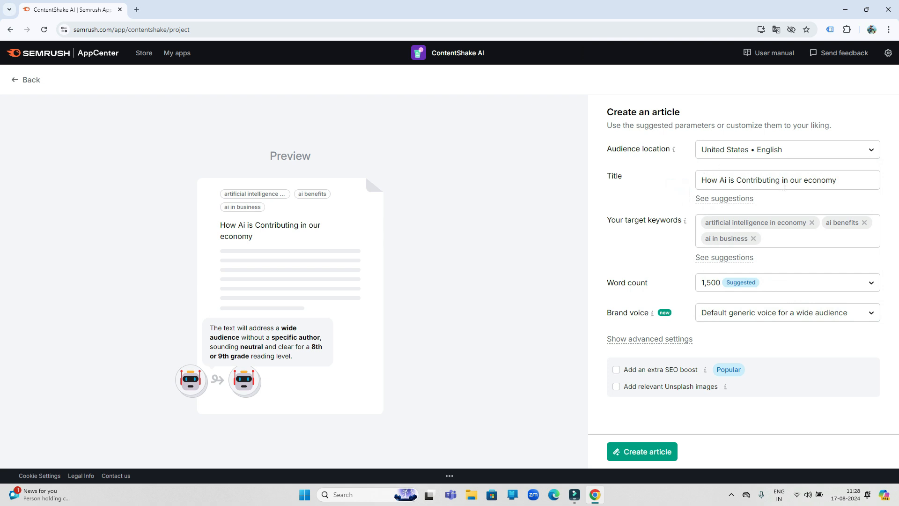
{"action": "mouse_move", "coordinate": [845, 195]}
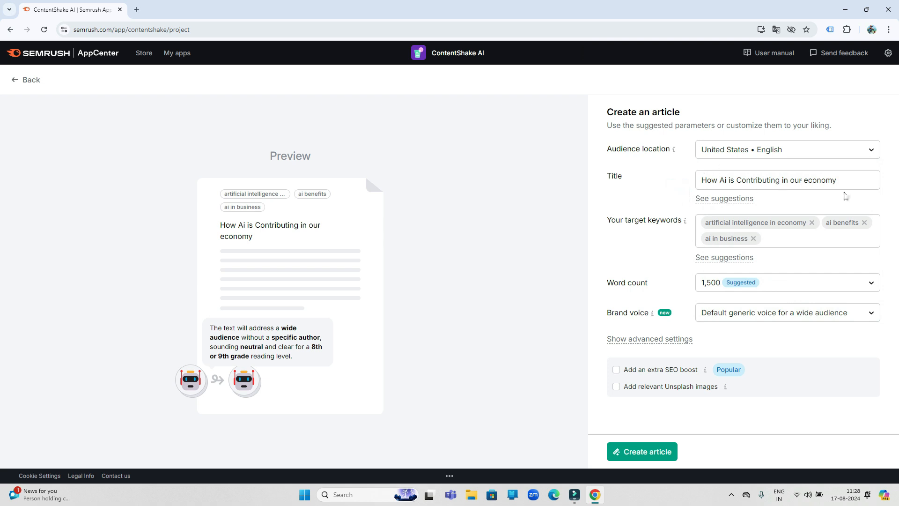
{"action": "left_click", "coordinate": [785, 281]}
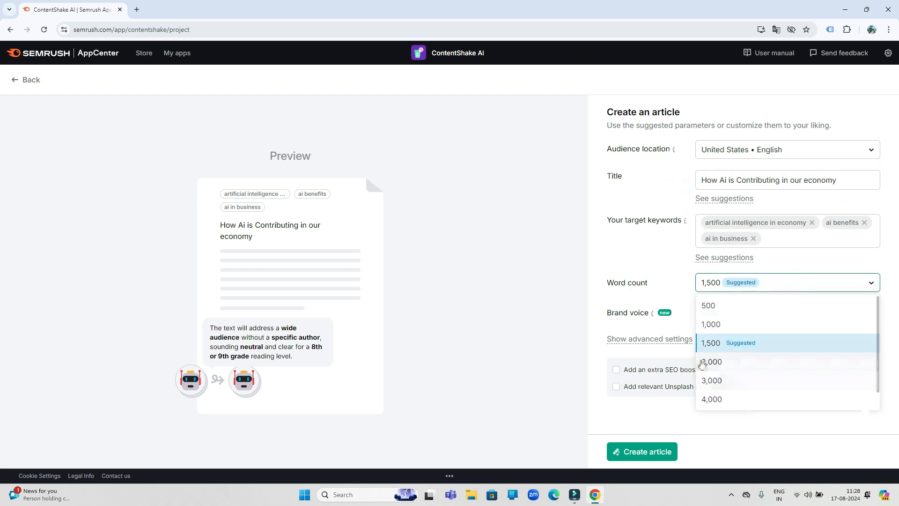
{"action": "left_click", "coordinate": [711, 362]}
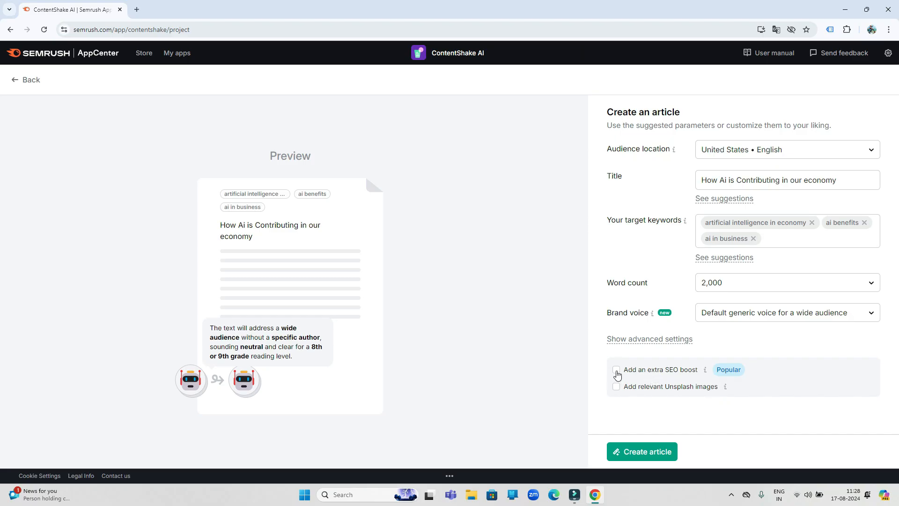
{"action": "left_click", "coordinate": [616, 370]}
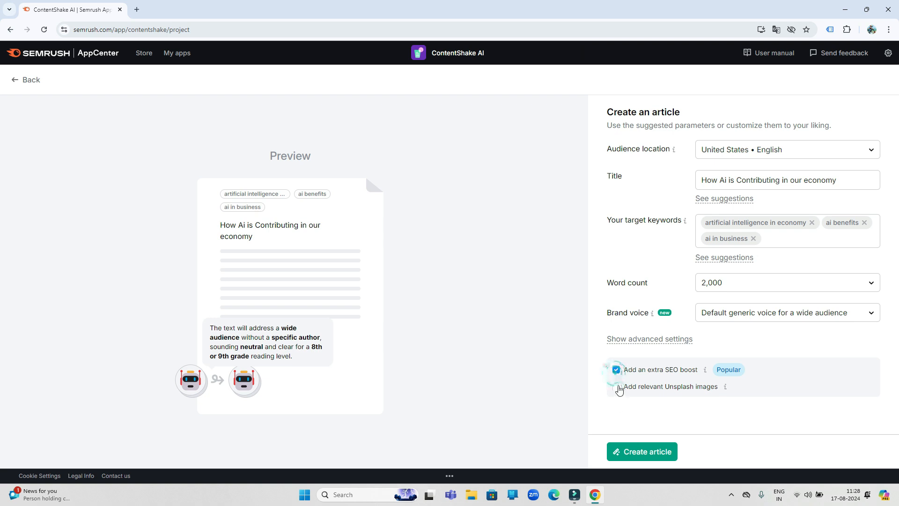
{"action": "left_click", "coordinate": [616, 387]}
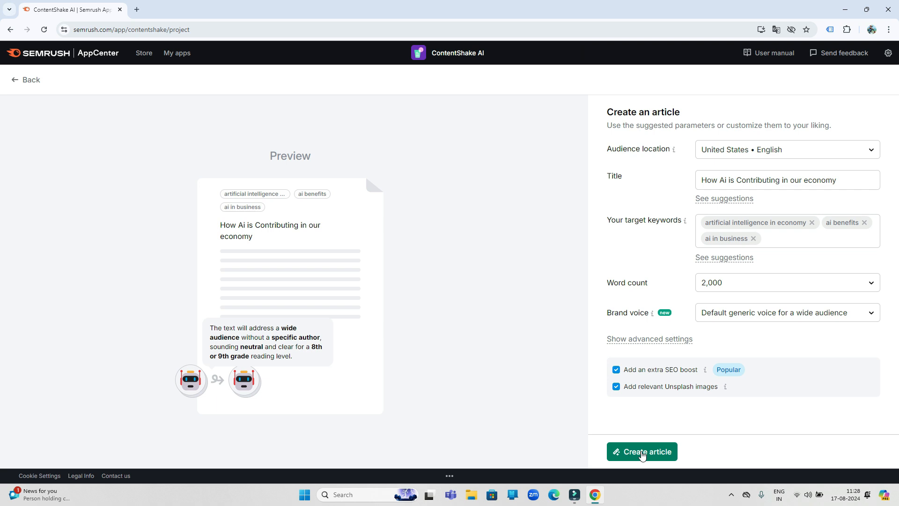
{"action": "left_click", "coordinate": [641, 451]}
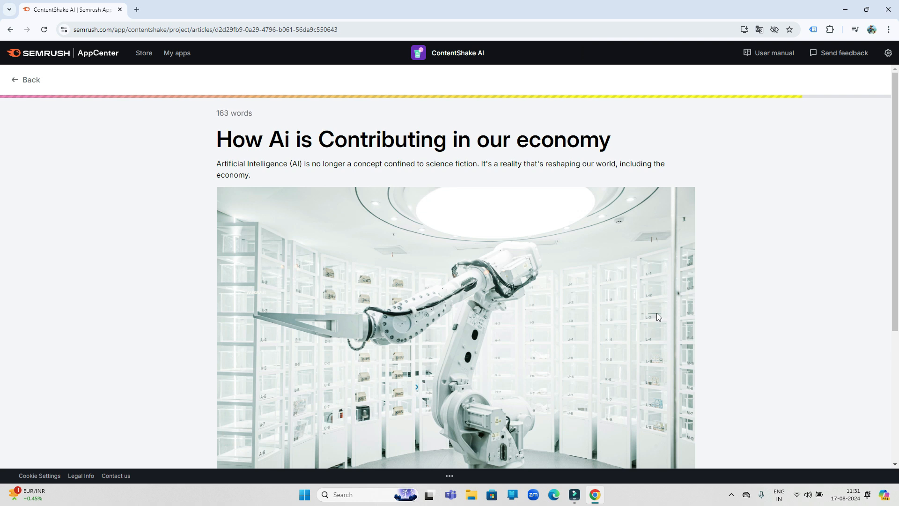
{"action": "scroll", "scroll_direction": "down", "scroll_amount": 3}
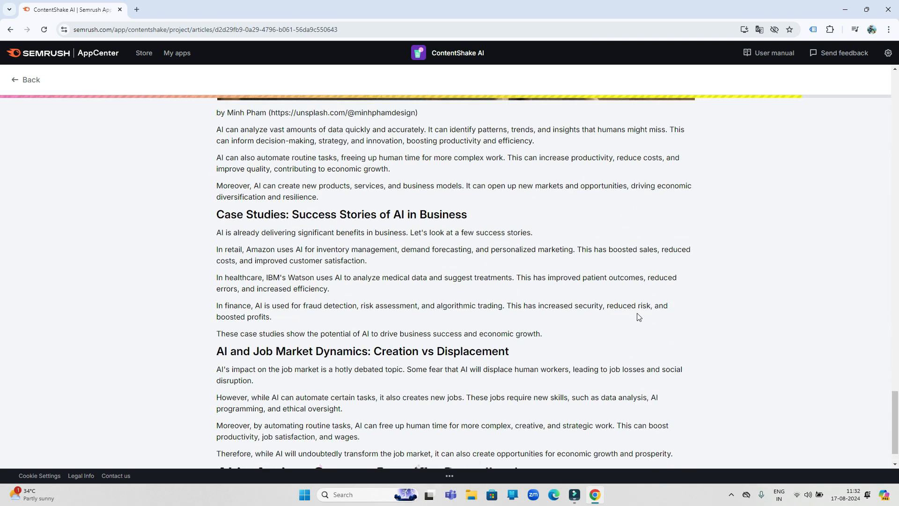
{"action": "scroll", "scroll_direction": "up", "scroll_amount": 3}
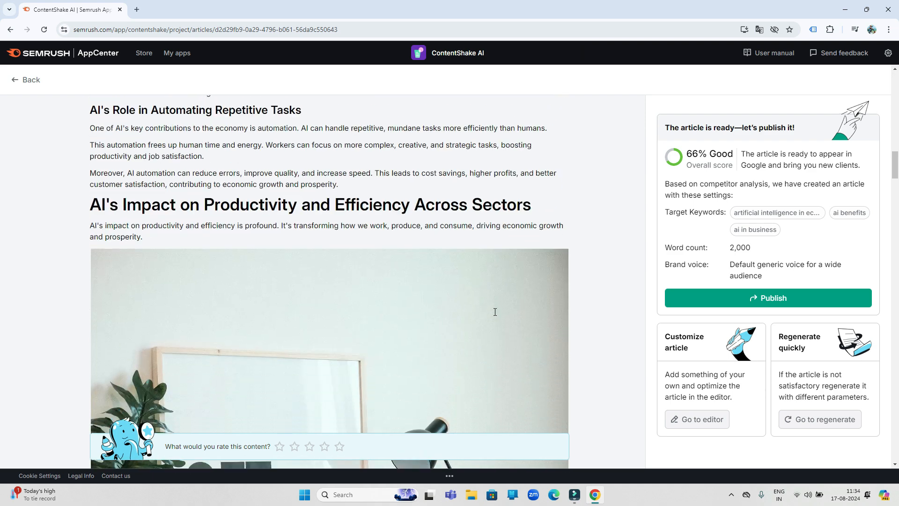
{"action": "scroll", "scroll_direction": "down", "scroll_amount": 3}
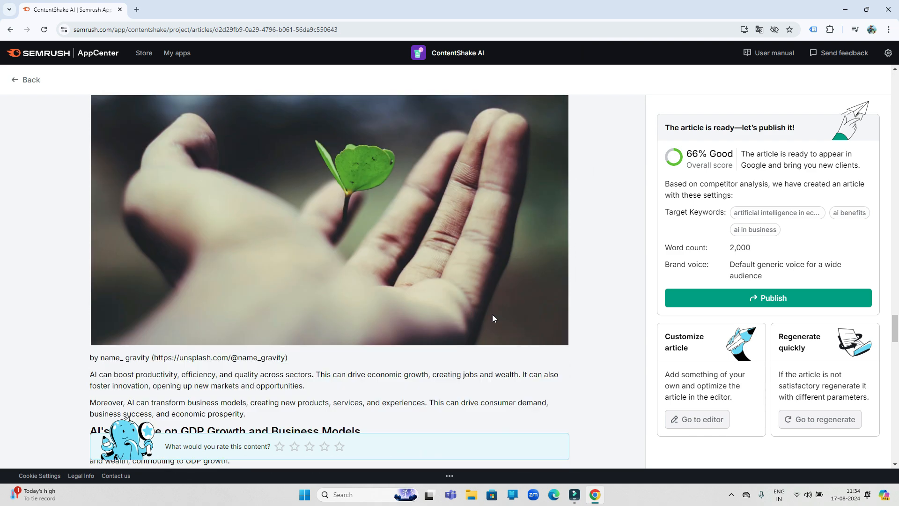
{"action": "scroll", "scroll_direction": "down", "scroll_amount": 3}
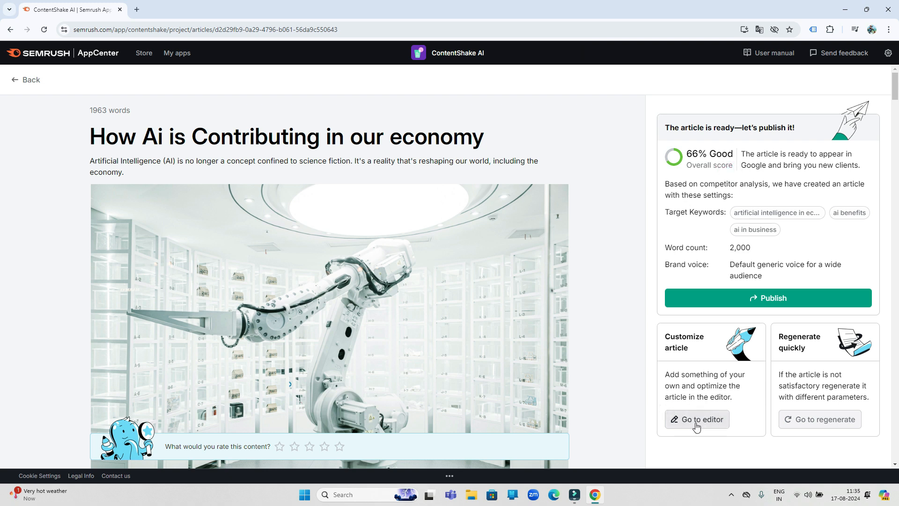
- Open the article in the editor and expand the missing-target-keyword SEO suggestion
{"action": "left_click", "coordinate": [697, 420]}
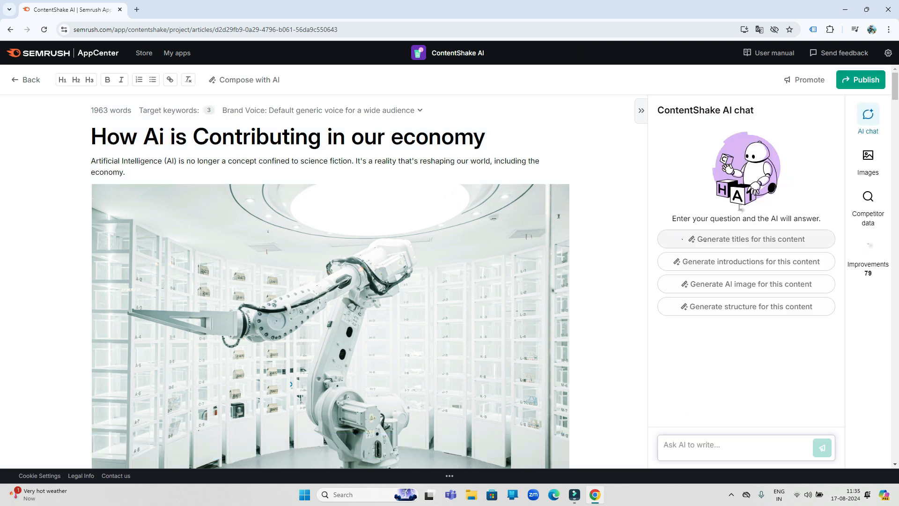
{"action": "left_click", "coordinate": [868, 253]}
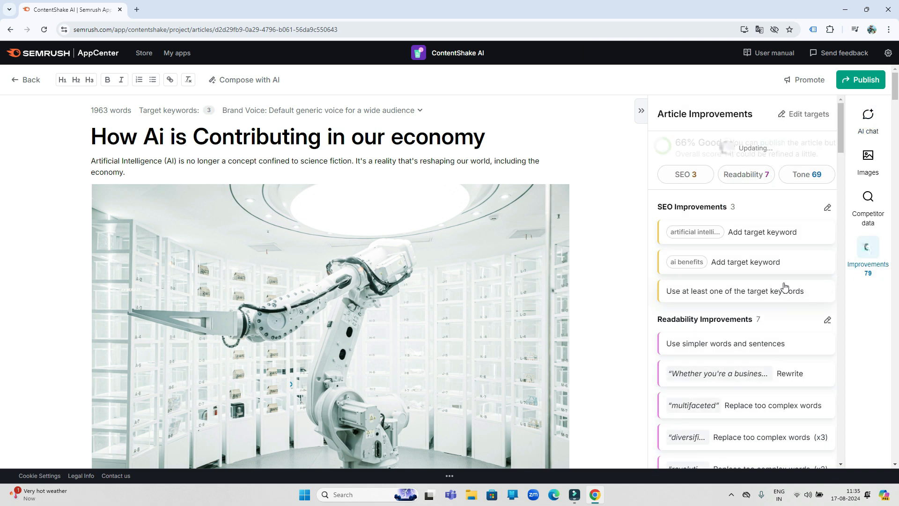
{"action": "left_click", "coordinate": [694, 232]}
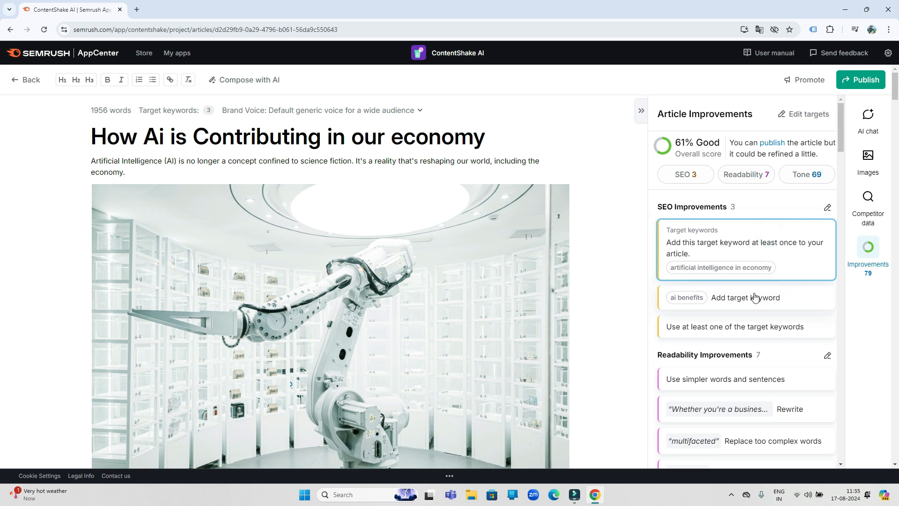
{"action": "triple_click", "coordinate": [287, 136]}
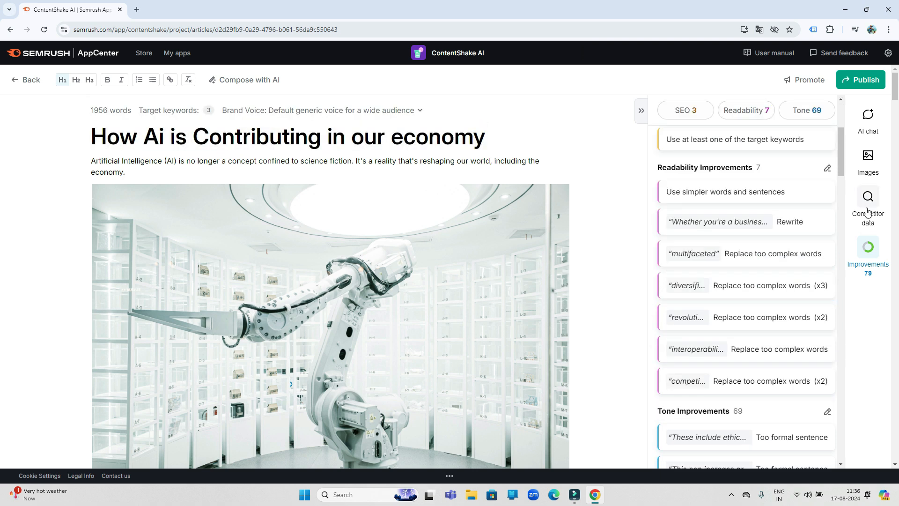
- Browse competitor article titles, then switch to AI image generation
{"action": "left_click", "coordinate": [867, 200]}
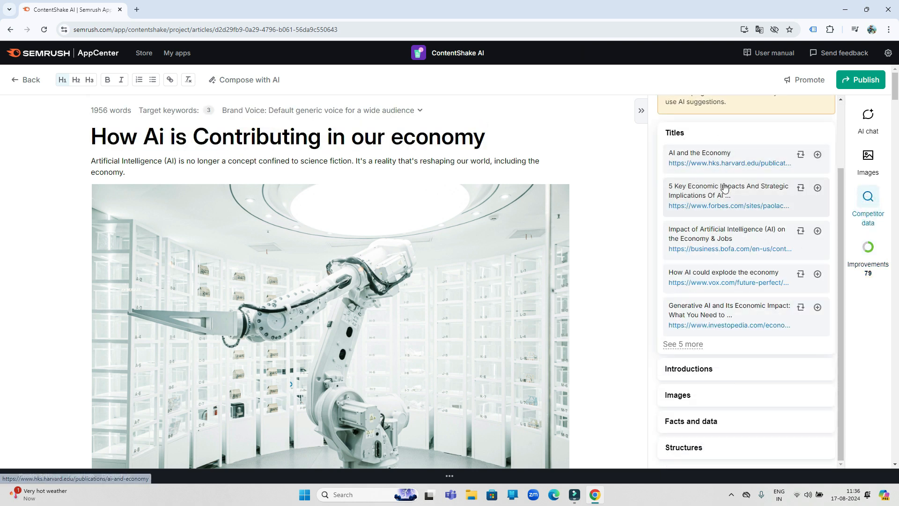
{"action": "mouse_move", "coordinate": [722, 275]}
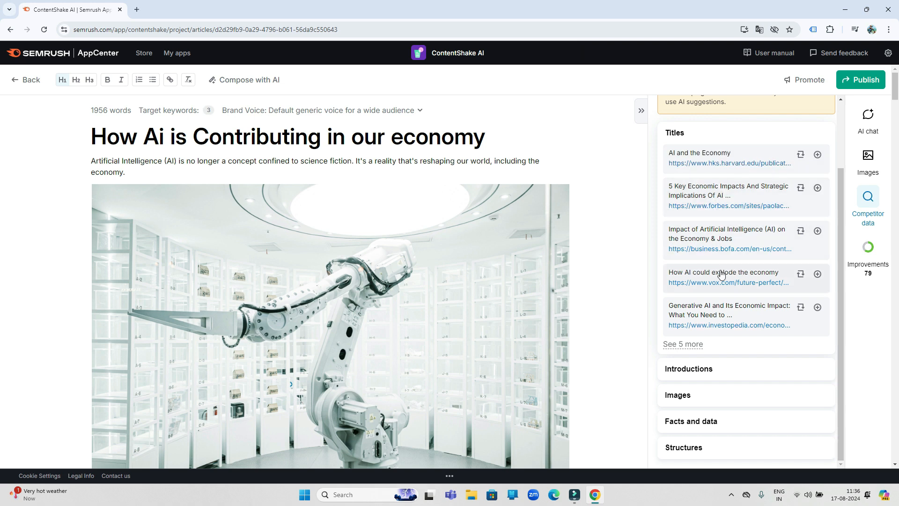
{"action": "left_click", "coordinate": [682, 343]}
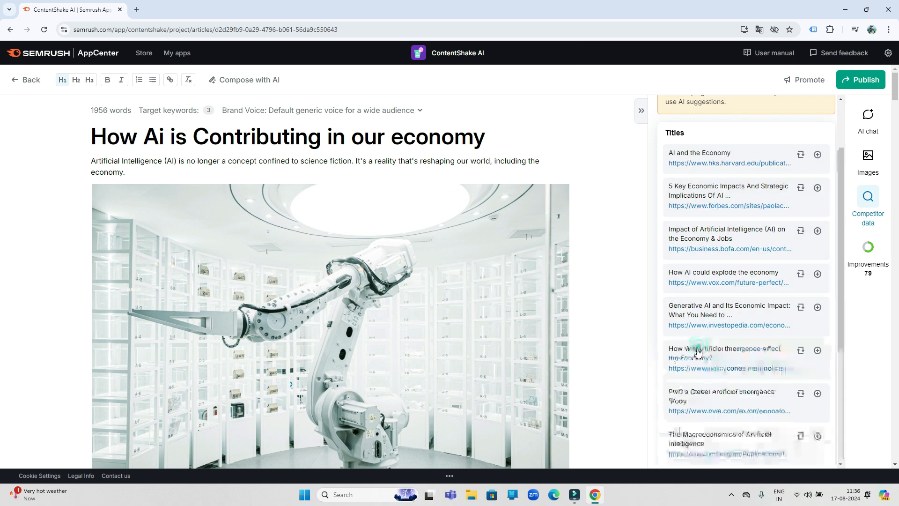
{"action": "scroll", "scroll_direction": "down", "scroll_amount": 3}
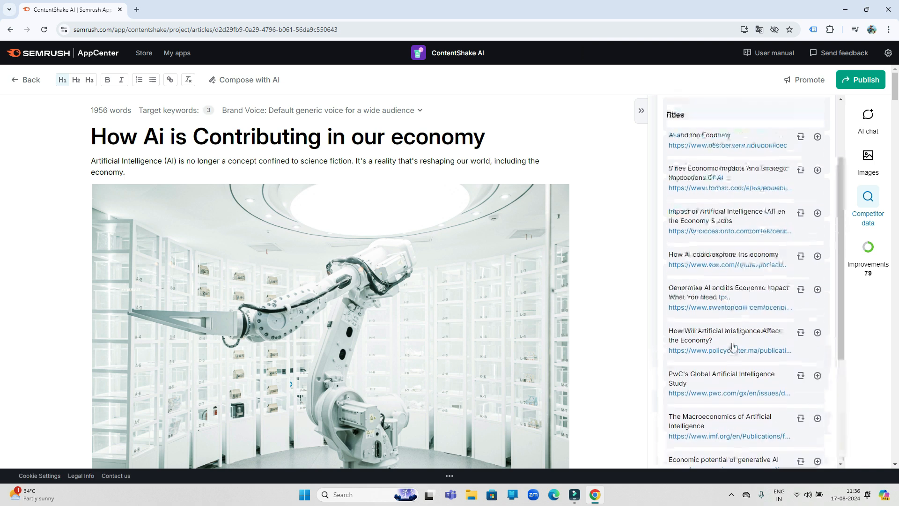
{"action": "left_click", "coordinate": [868, 155]}
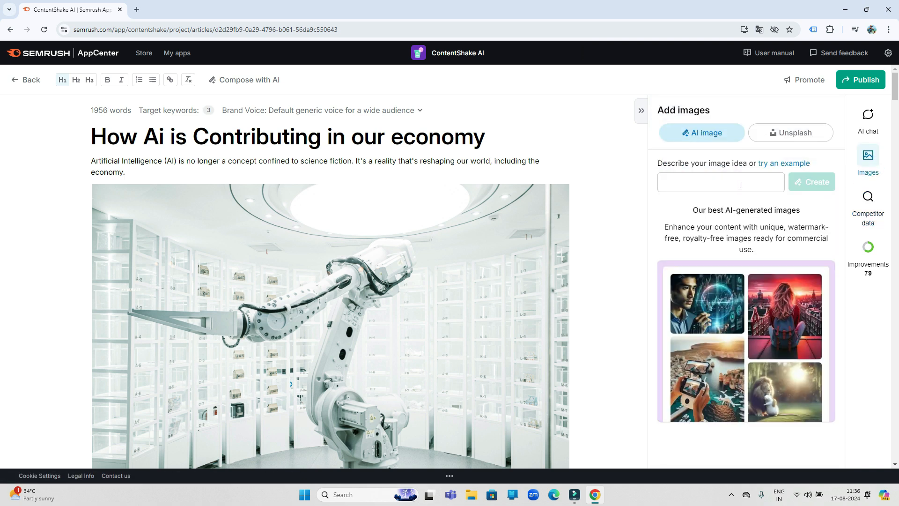
- Generate an 'Ai in future' image and paste it above the article title
{"action": "type", "text": "Ai in future"}
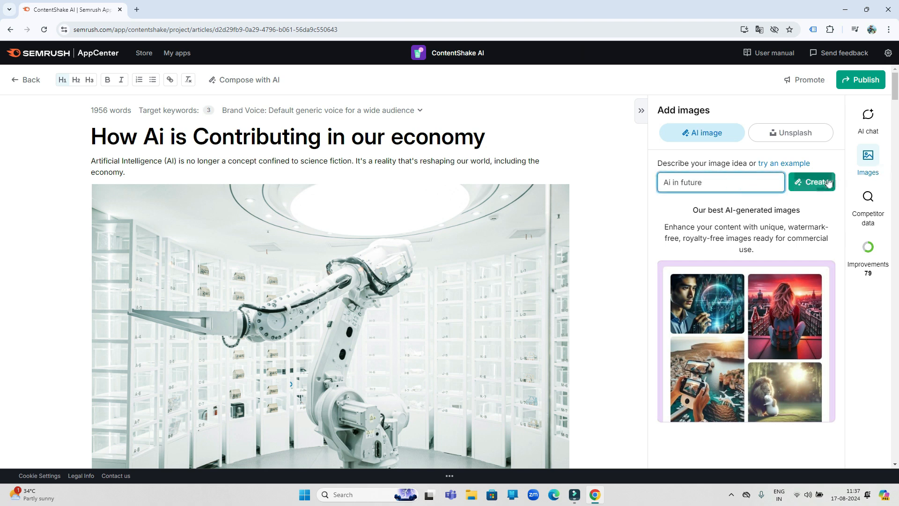
{"action": "left_click", "coordinate": [812, 182]}
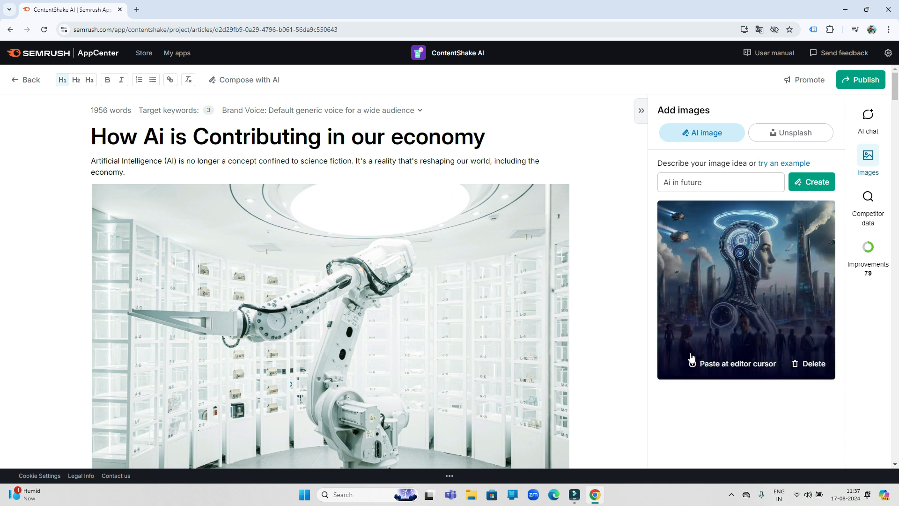
{"action": "left_click", "coordinate": [736, 363]}
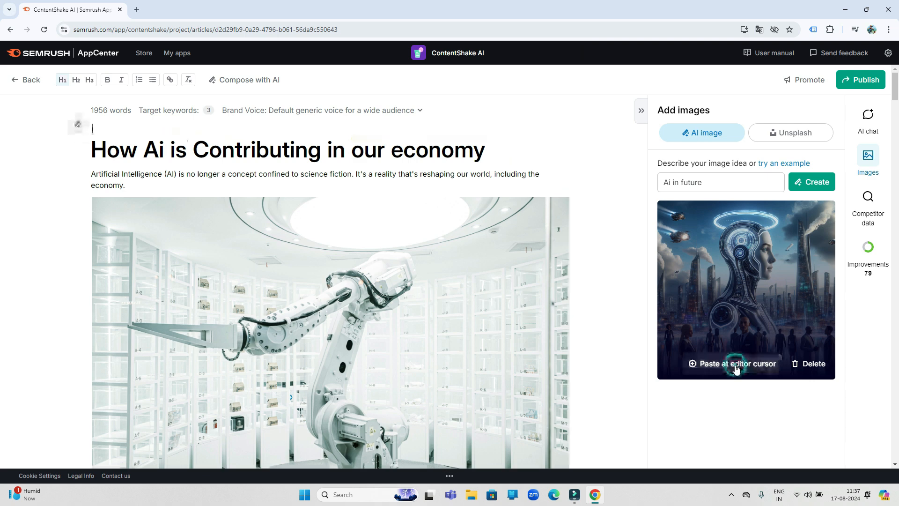
{"action": "left_click", "coordinate": [732, 364]}
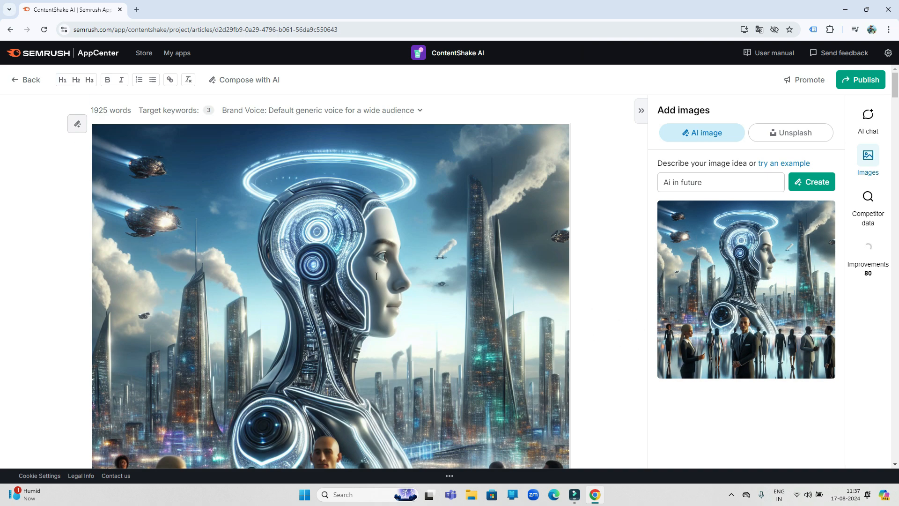
{"action": "scroll", "scroll_direction": "down", "scroll_amount": 3}
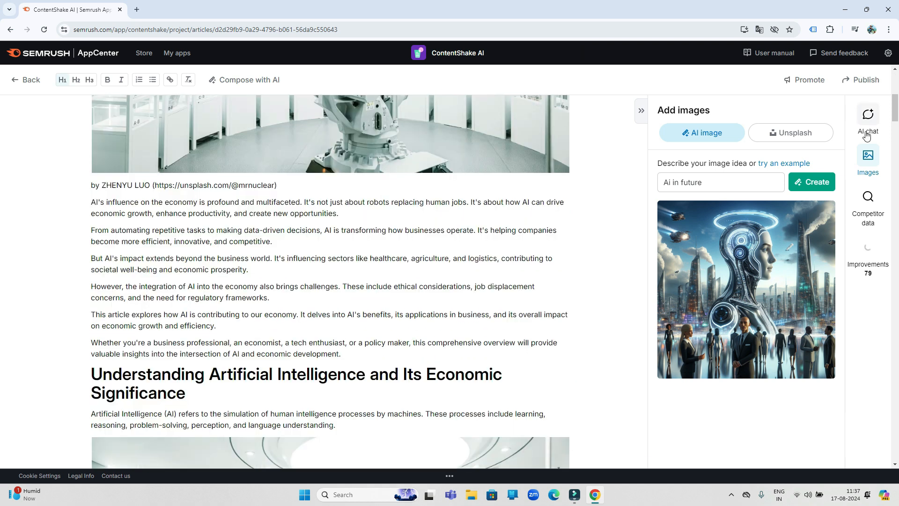
- Generate an article structure in AI chat and paste it above the title
{"action": "left_click", "coordinate": [867, 120]}
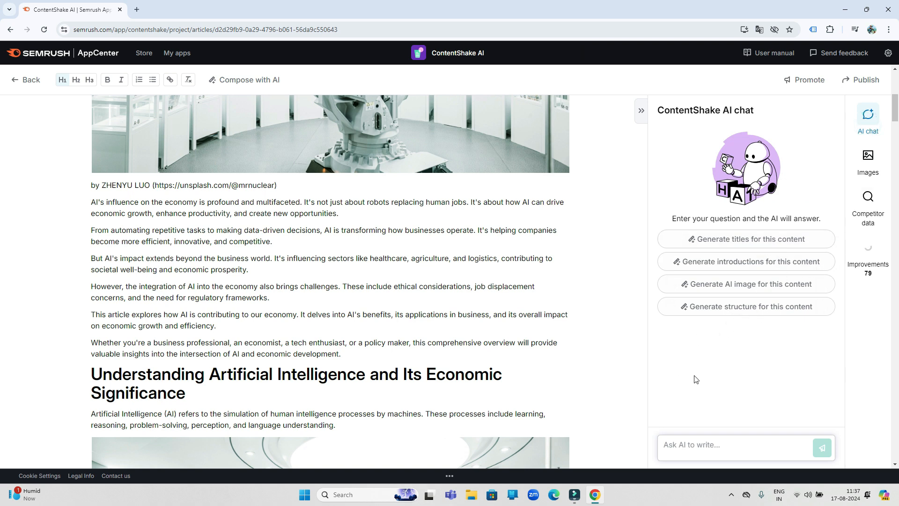
{"action": "left_click", "coordinate": [746, 306]}
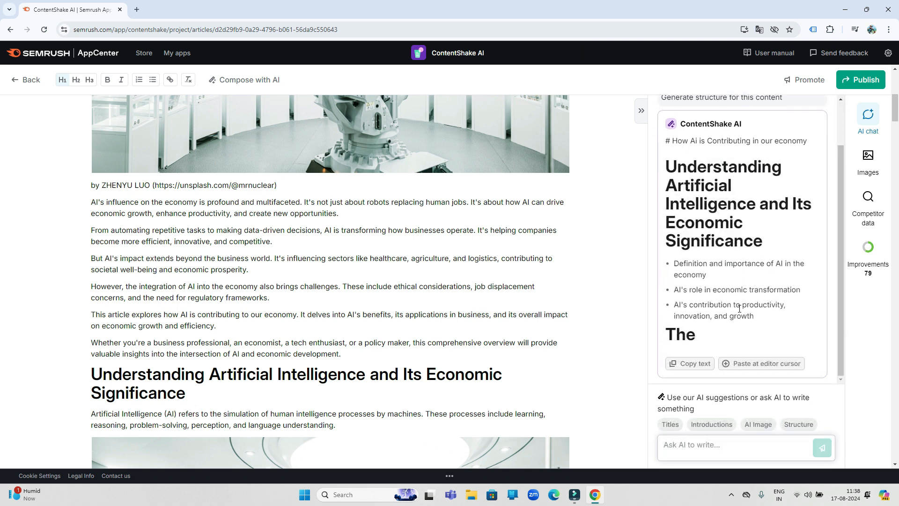
{"action": "scroll", "scroll_direction": "down", "scroll_amount": 3}
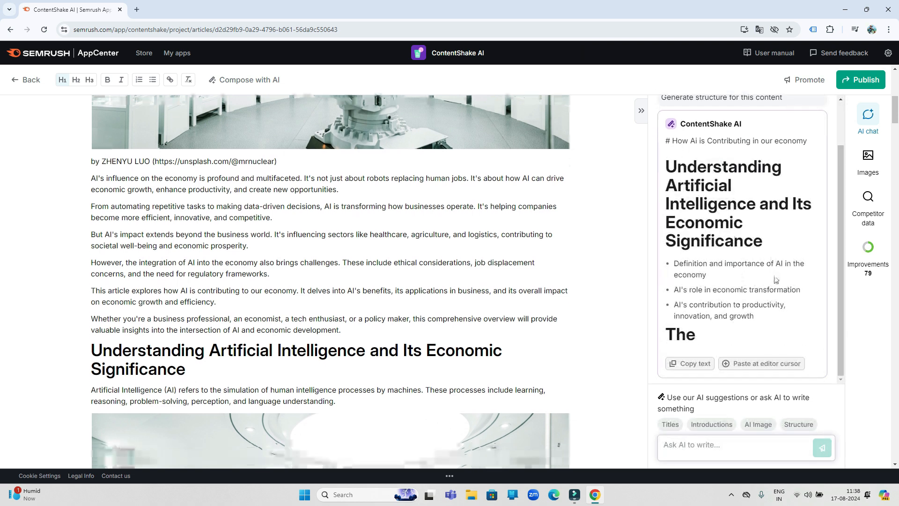
{"action": "left_click", "coordinate": [762, 362]}
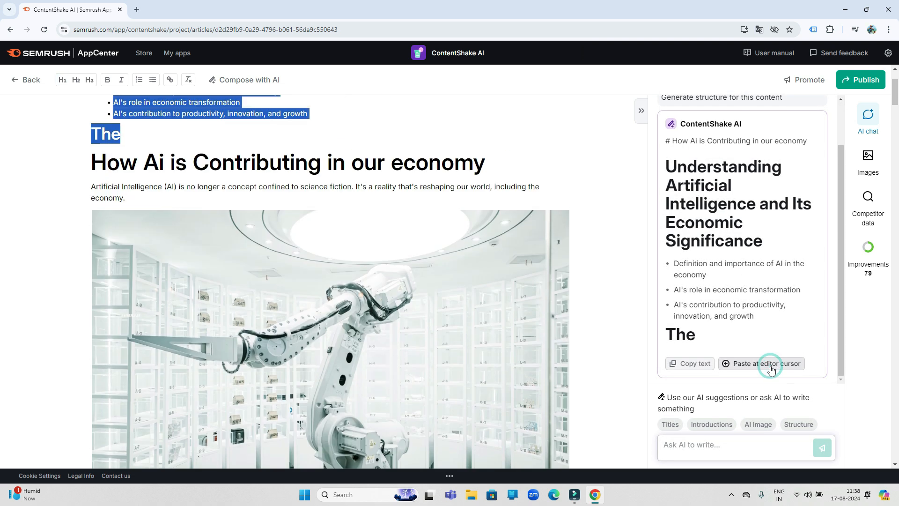
{"action": "left_click", "coordinate": [766, 363]}
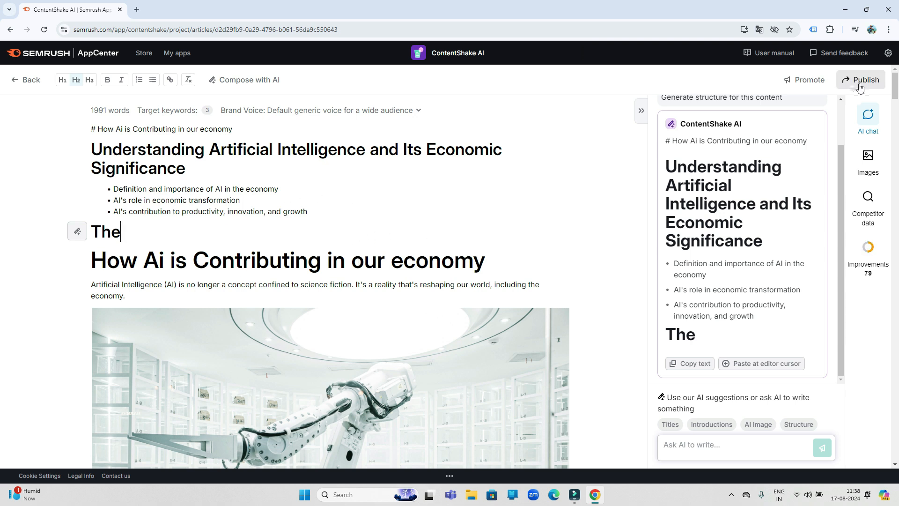
- Open Publish and share options and expand Send to Google Docs
{"action": "left_click", "coordinate": [865, 79]}
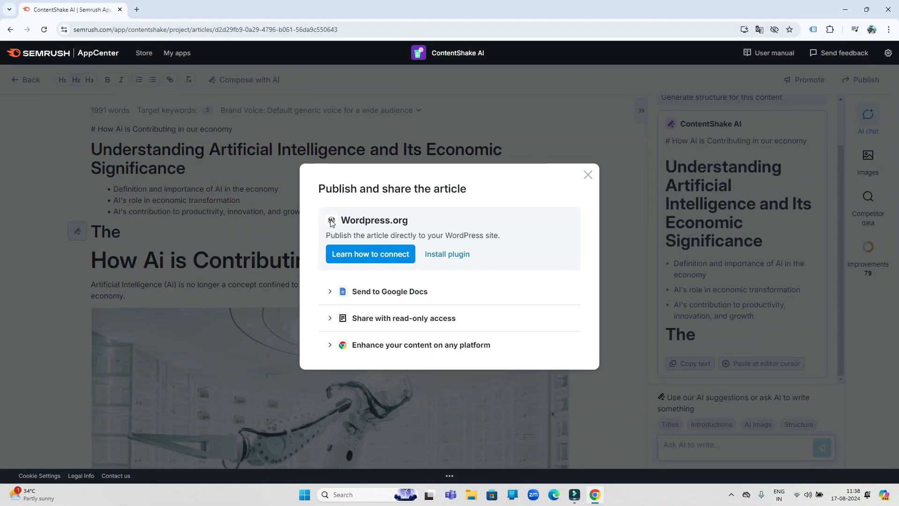
{"action": "left_click", "coordinate": [389, 291]}
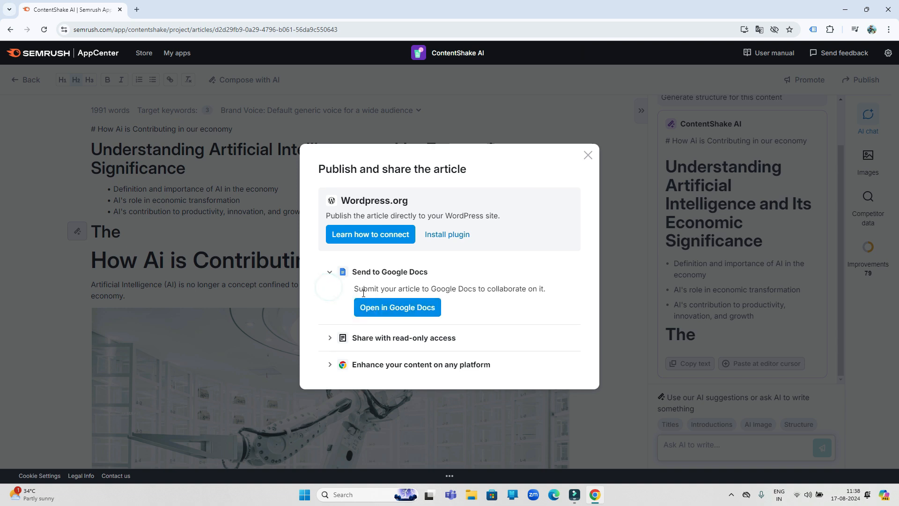
{"action": "left_click", "coordinate": [587, 155]}
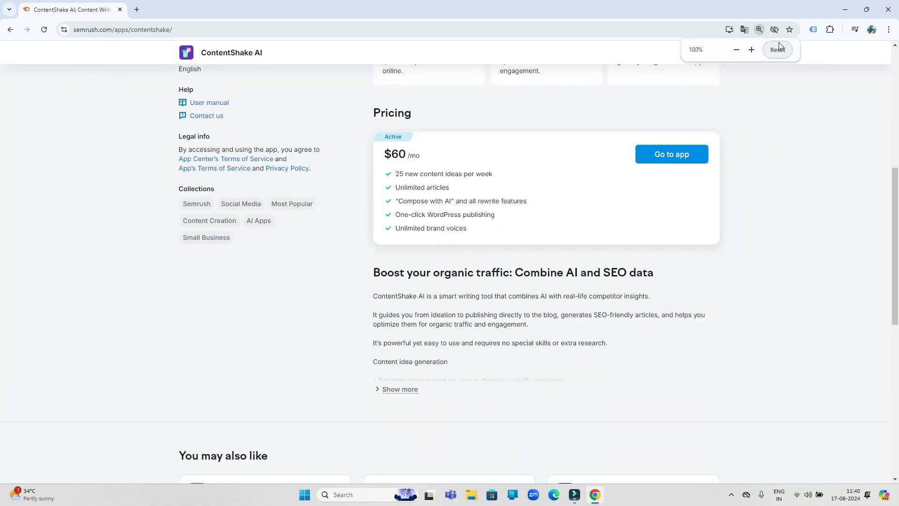
- Reset the browser zoom to view the $60/month pricing on the listing page
{"action": "left_click", "coordinate": [777, 50]}
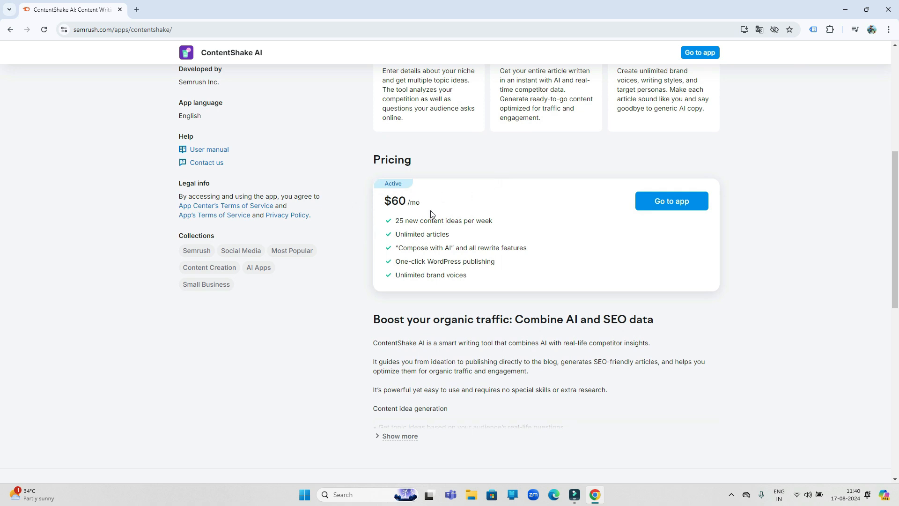
{"action": "mouse_move", "coordinate": [410, 229]}
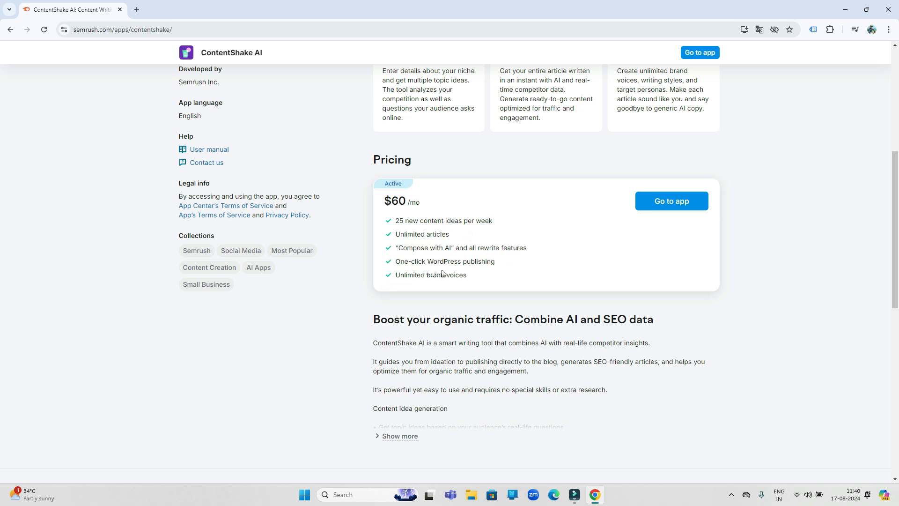
{"action": "mouse_move", "coordinate": [516, 293]}
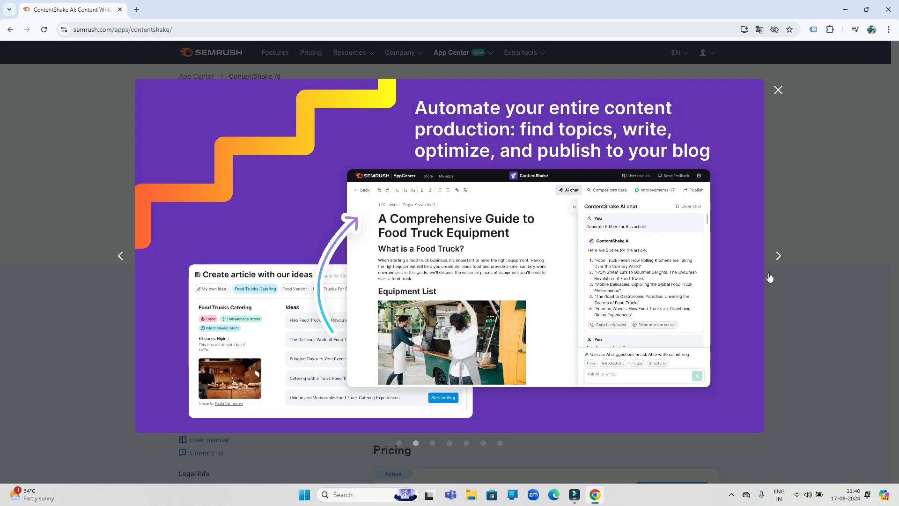
- Advance through three feature showcase slides in the gallery
{"action": "left_click", "coordinate": [778, 256]}
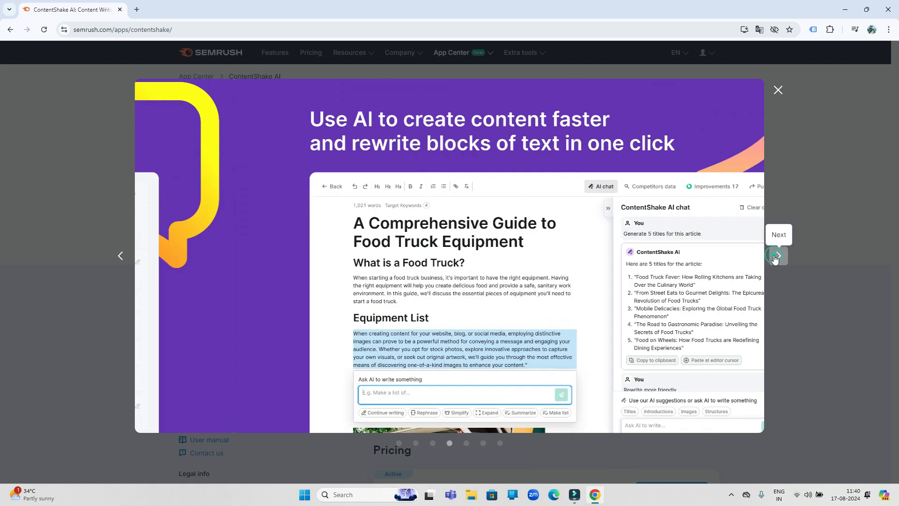
{"action": "left_click", "coordinate": [775, 256]}
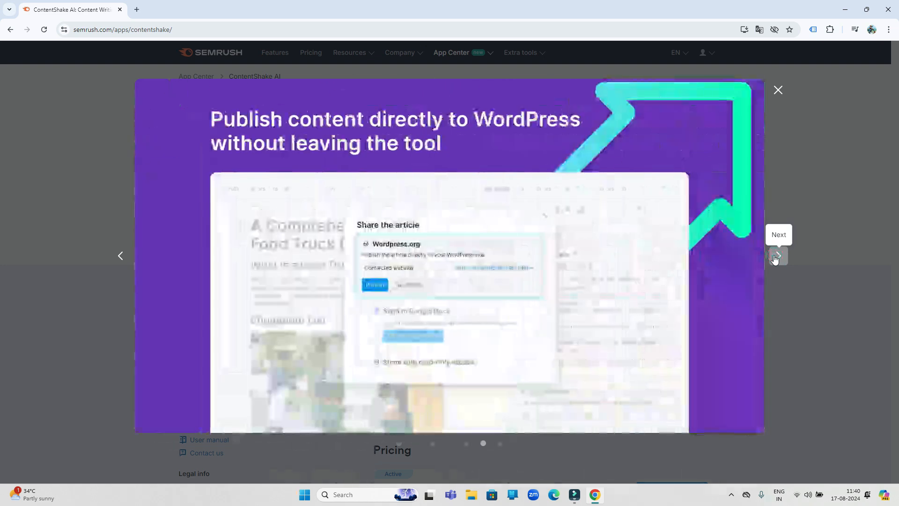
{"action": "left_click", "coordinate": [777, 256]}
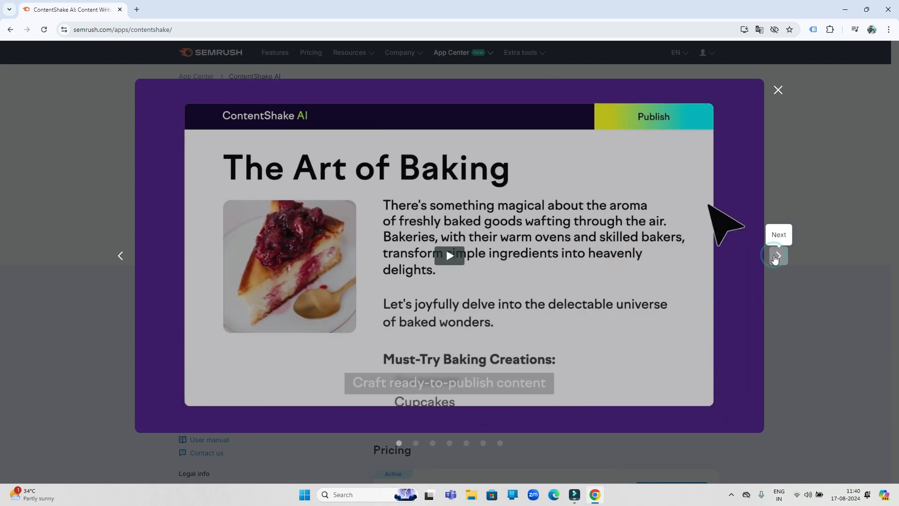